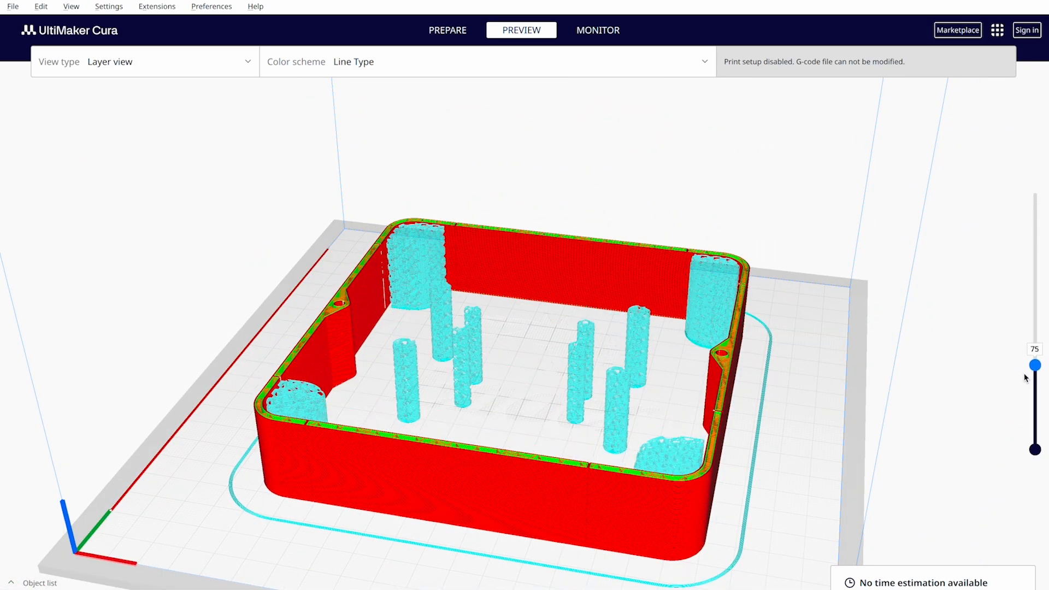
# Raise the layer slider's top handle from layer 75 to 121, revealing the top shell and corner screw bosses.
pyautogui.moveTo(1036, 364); pyautogui.dragTo(1036, 323)
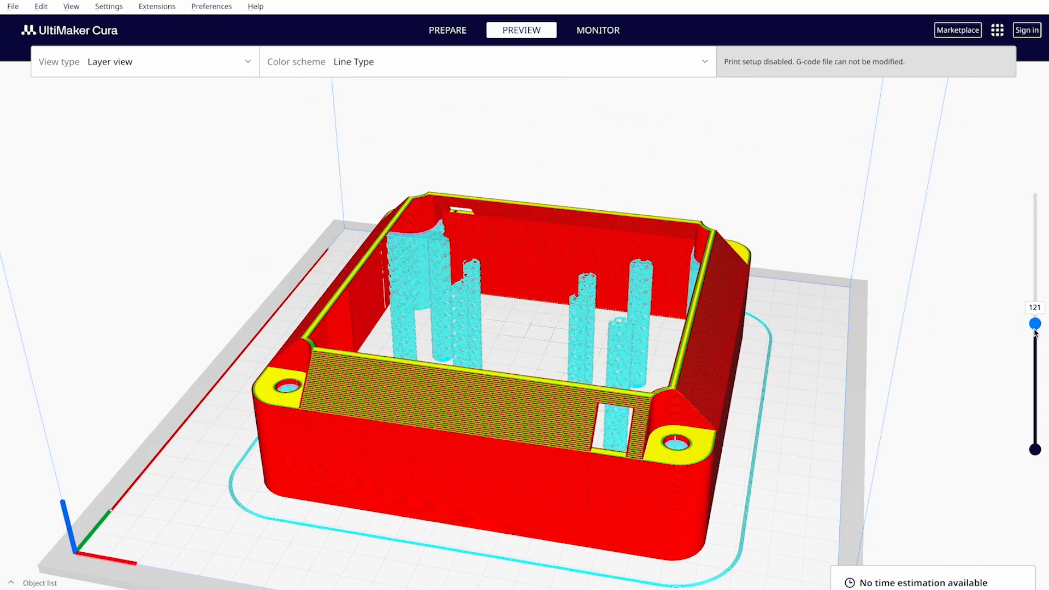